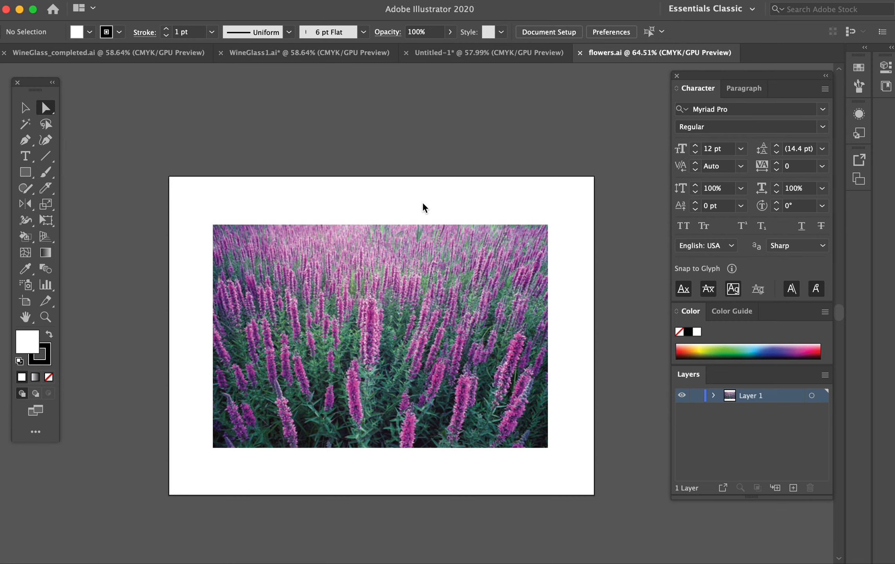
Create an area text box above the photo holding the word 'thalassa', selected for styling
drag(257, 180, 422, 222)
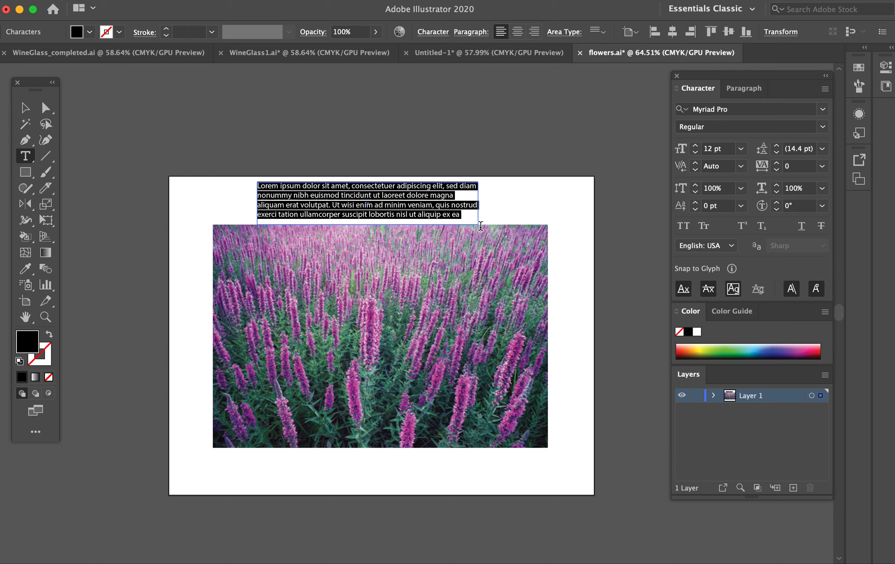
text(talassa)
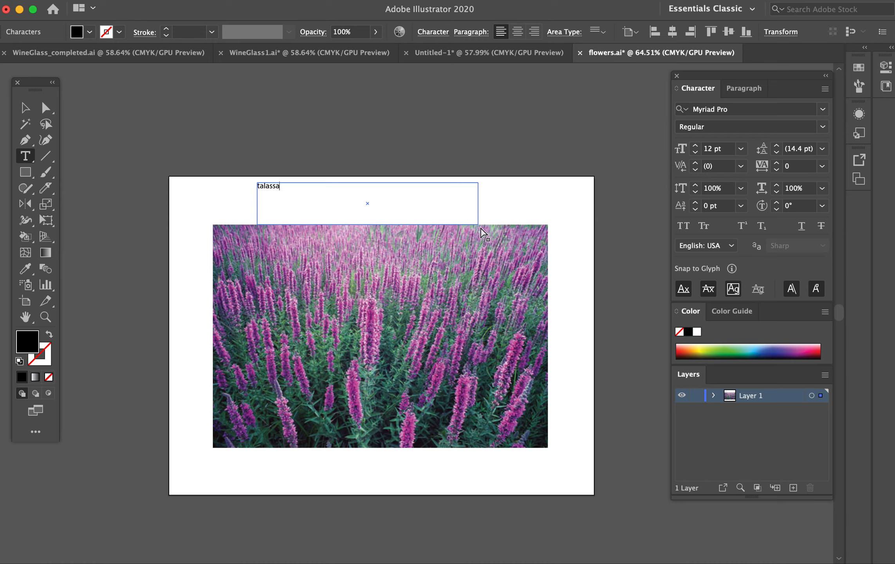
double_click(269, 186)
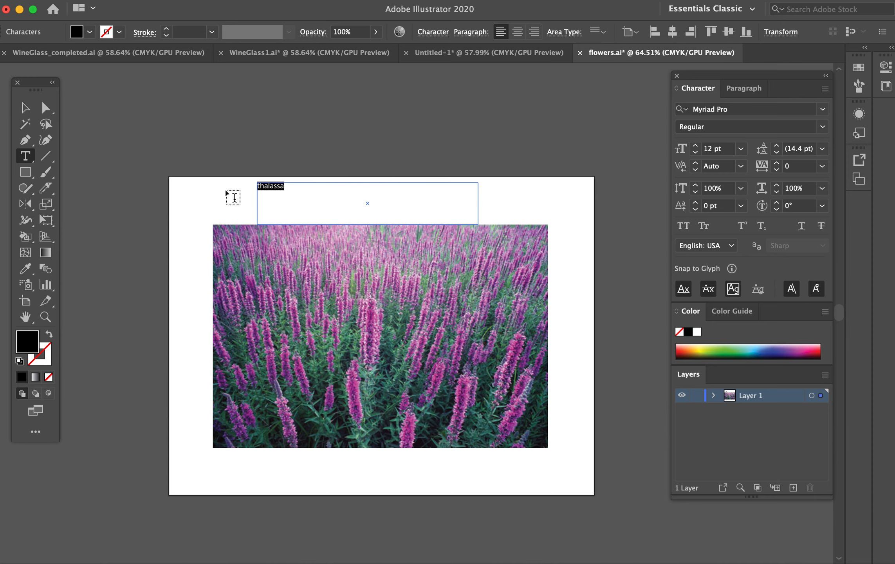
Set 'thalassa' in Athelas Bold at 60 pt via the Character panel
click(823, 109)
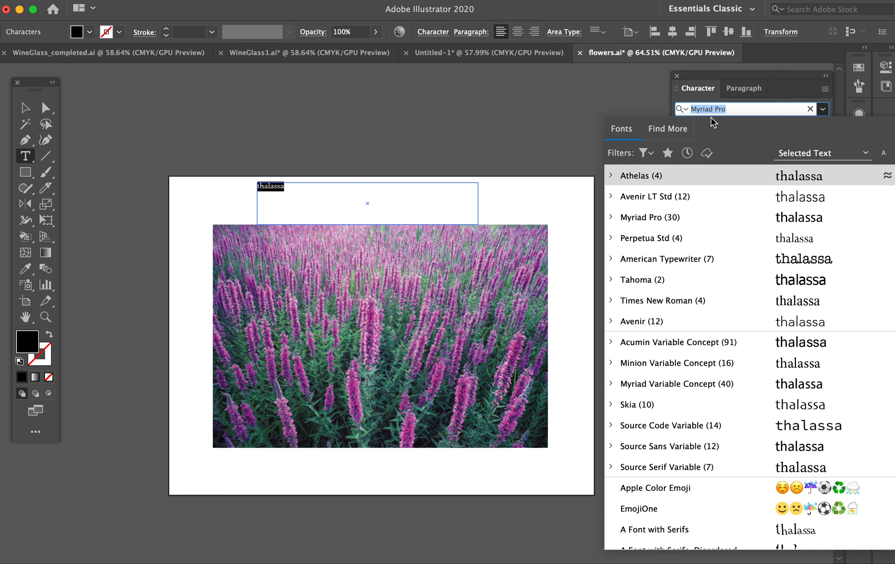
text(athela)
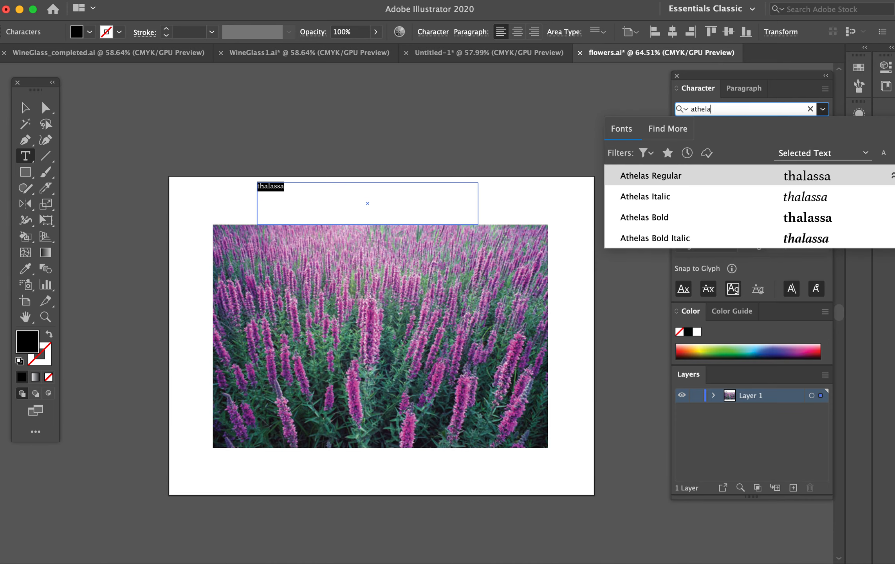
mouse_move(696, 217)
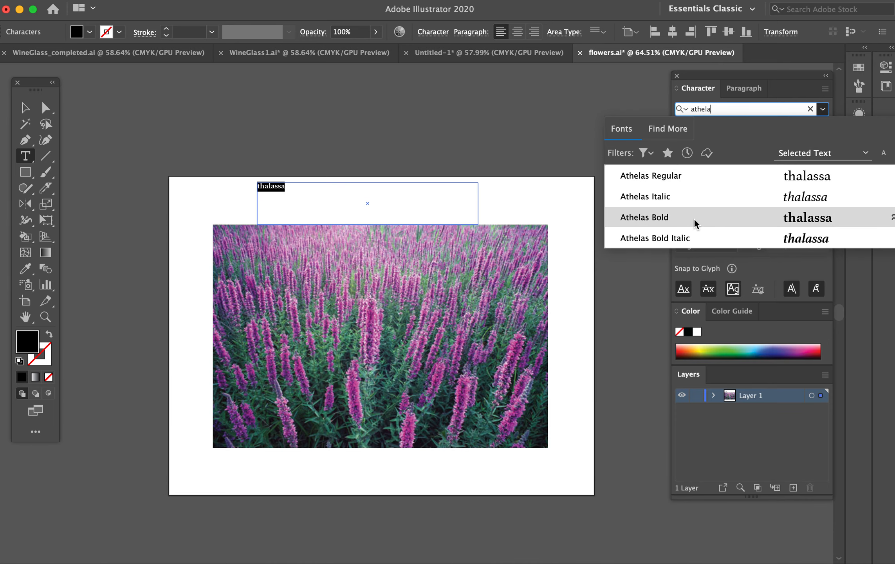
click(646, 218)
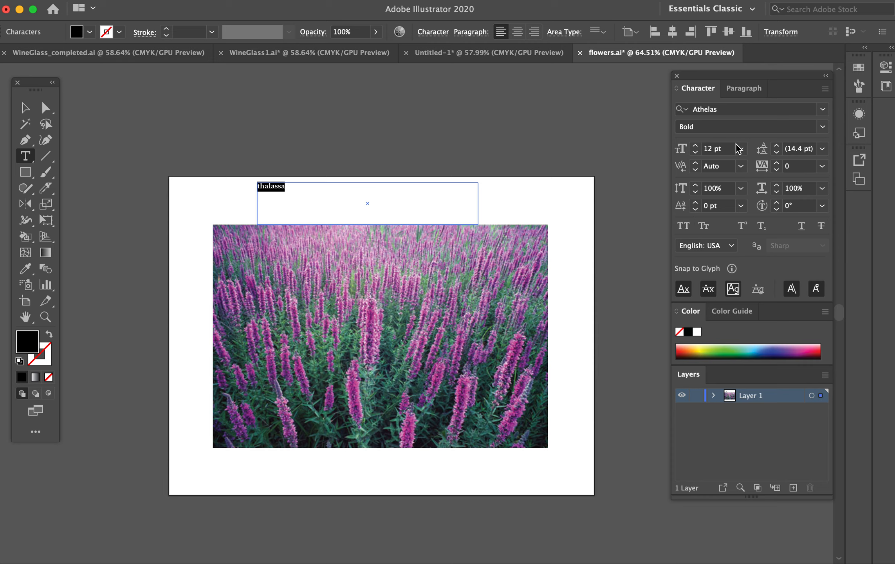
click(741, 148)
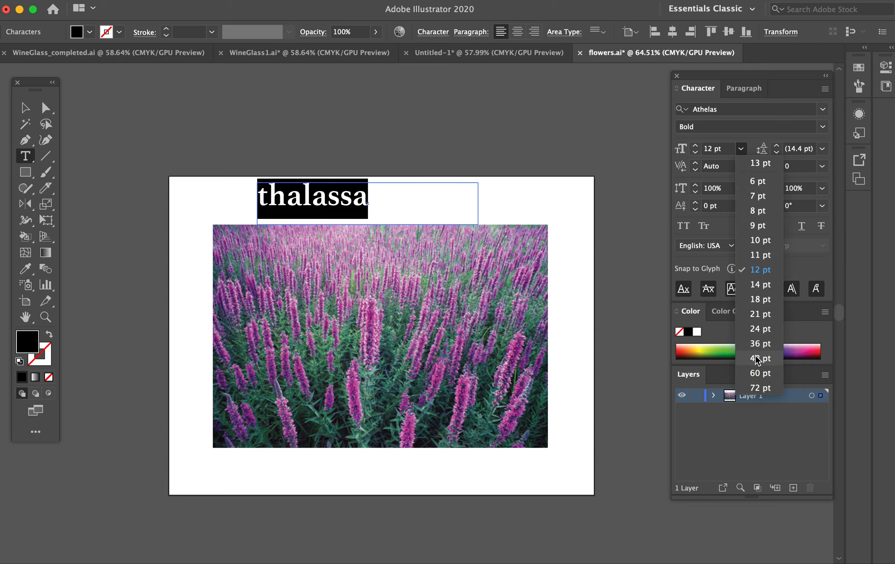
click(760, 373)
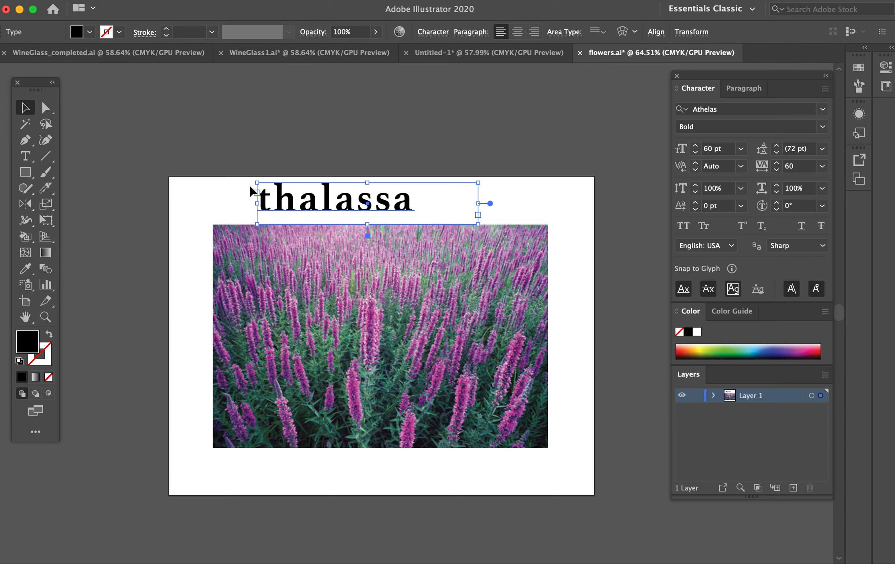
Centre the word over the flower photo and Option-drag a duplicate copy above the image
drag(366, 200, 380, 333)
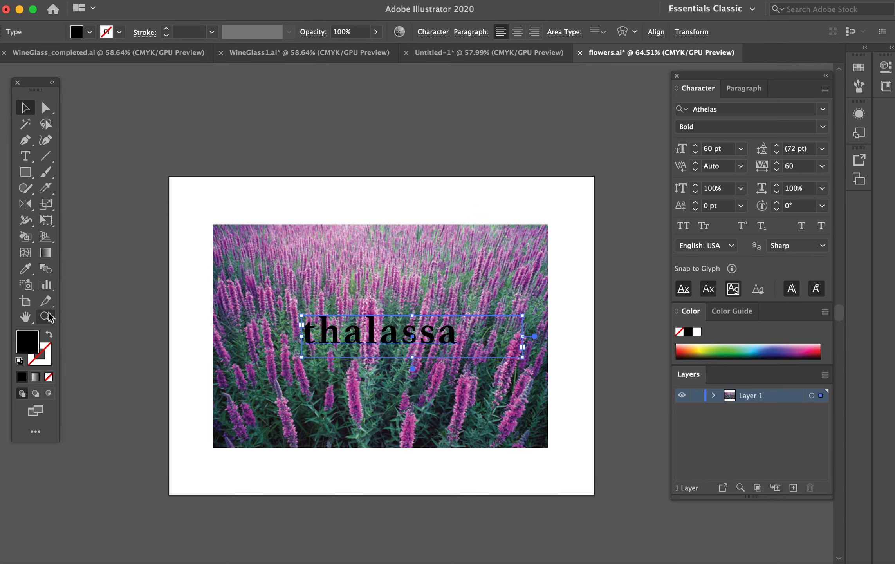
click(341, 373)
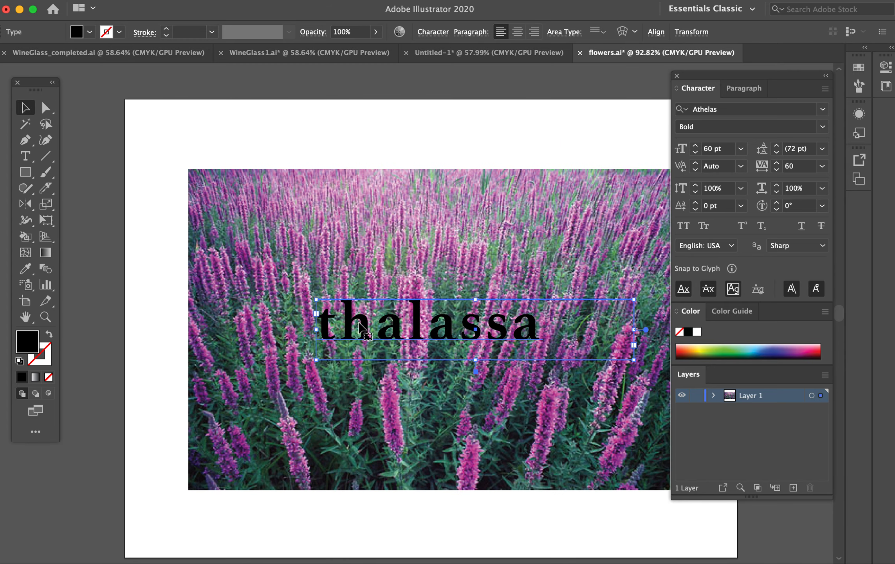
mouse_move(469, 328)
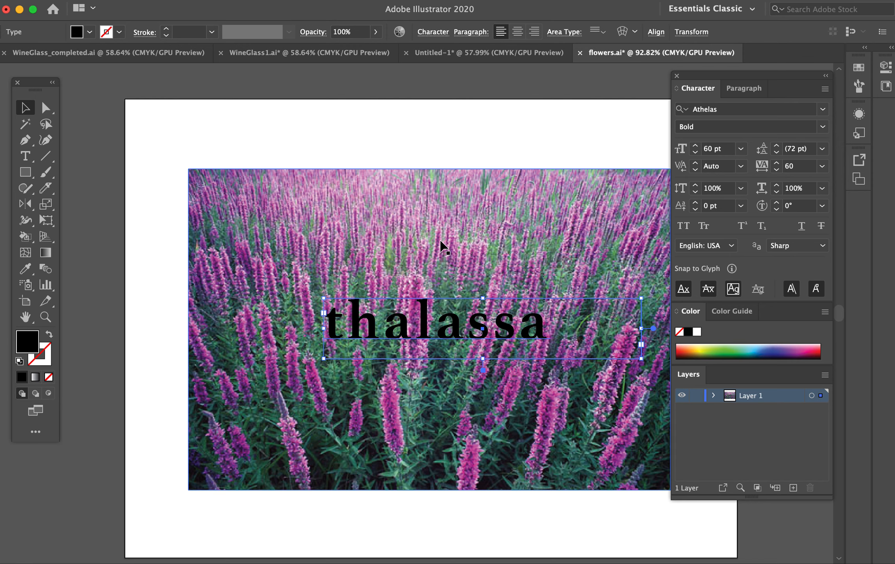
mouse_move(427, 334)
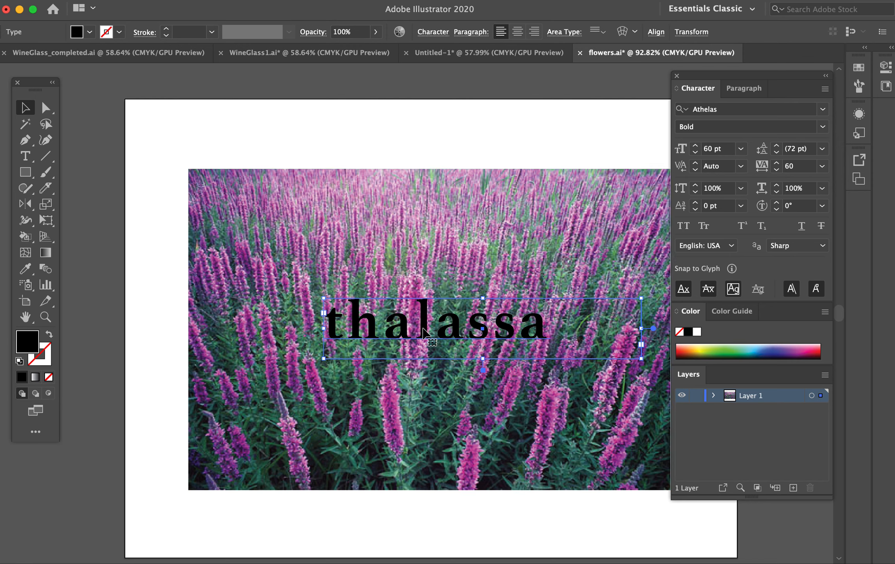
drag(434, 321, 420, 174)
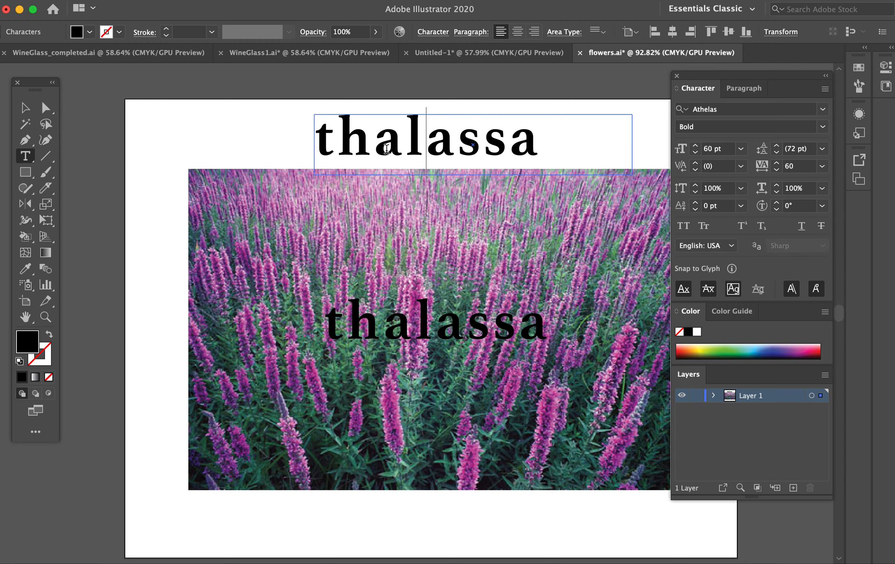
key(Backspace)
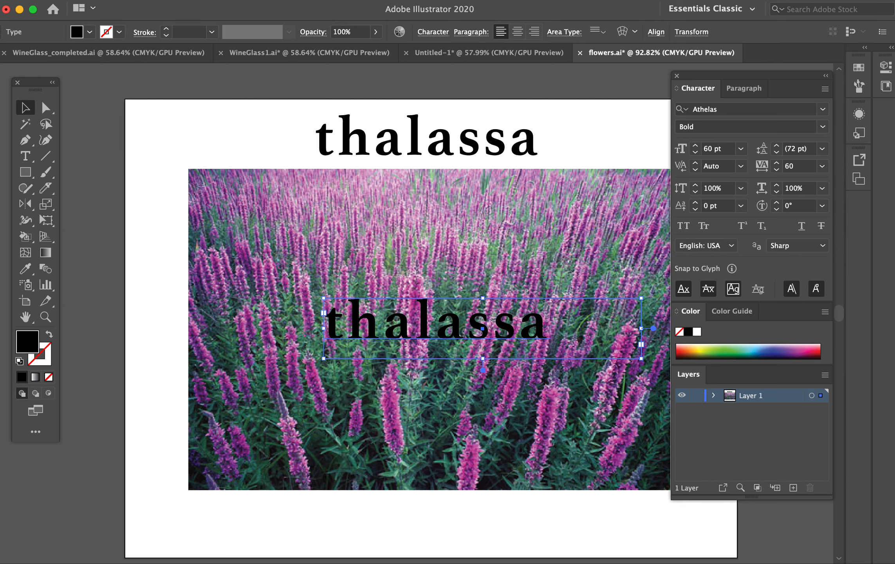
Convert the centred 'thalassa' to outlined letter shapes with Type > Create Outlines
click(155, 5)
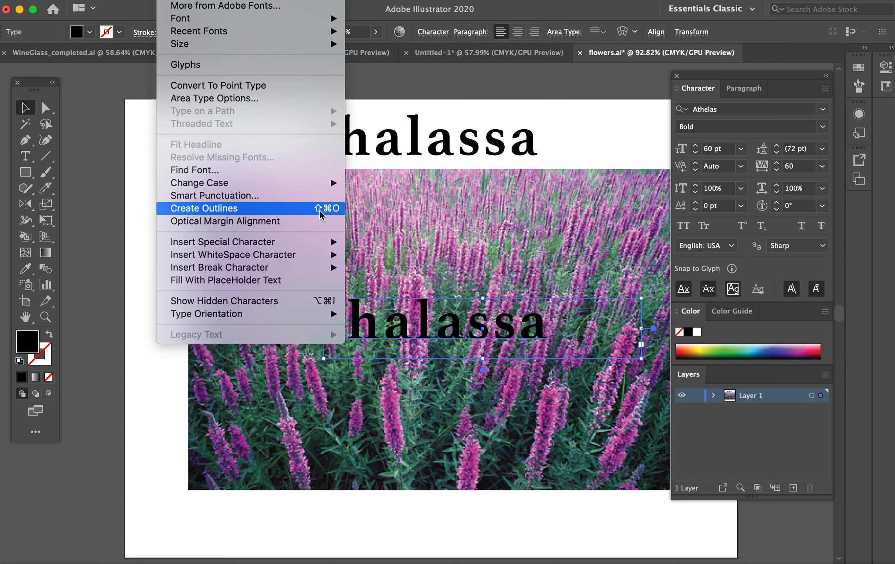
click(203, 208)
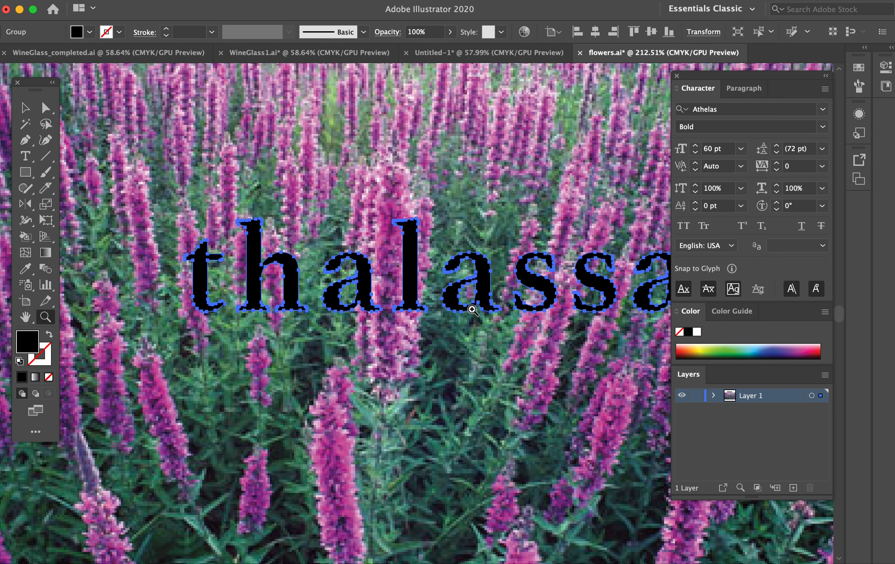
click(48, 347)
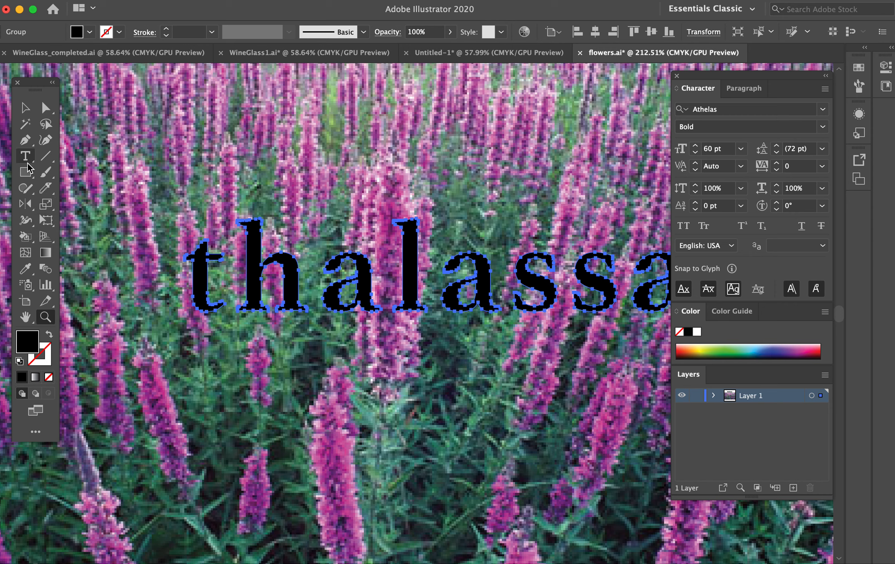
With the Direct Selection tool, pull anchor points of the letters outward into long spikes
click(45, 108)
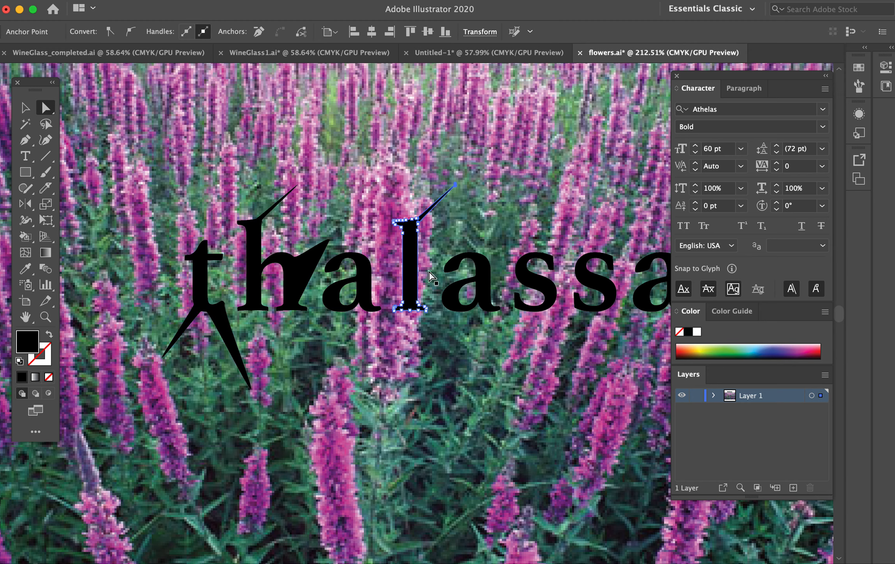
mouse_move(394, 223)
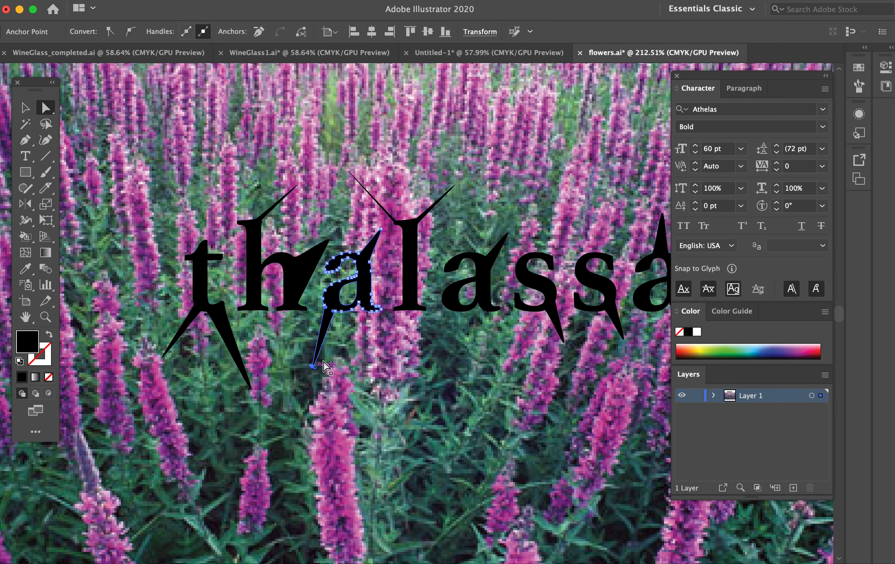
drag(328, 364, 394, 371)
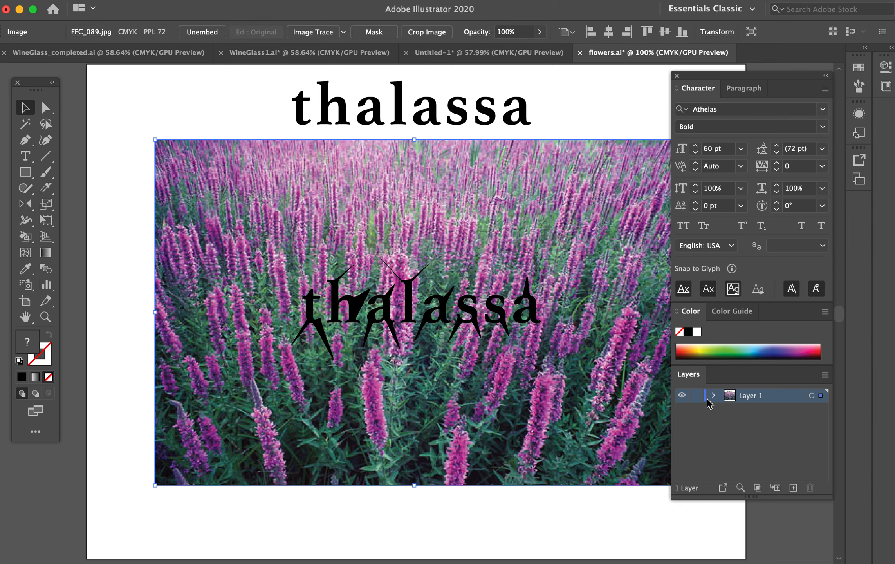
click(713, 394)
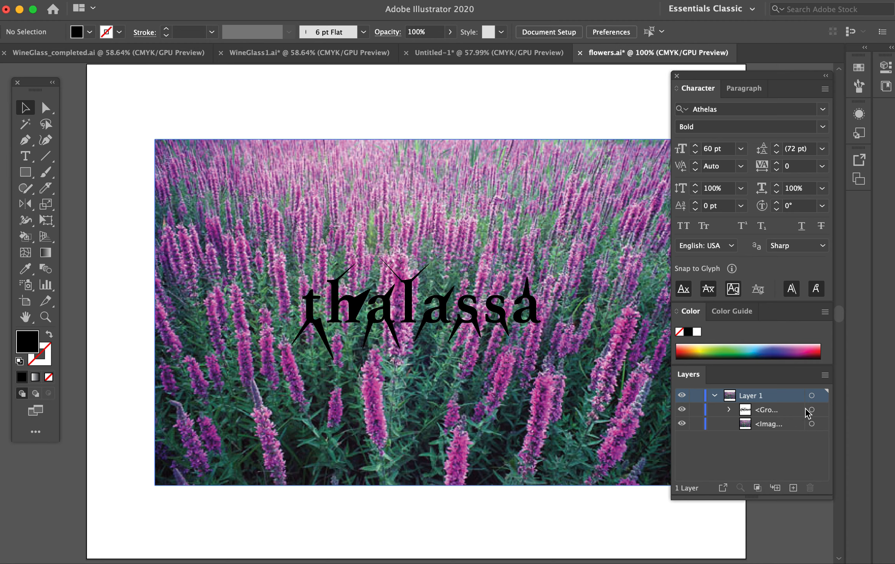
click(810, 410)
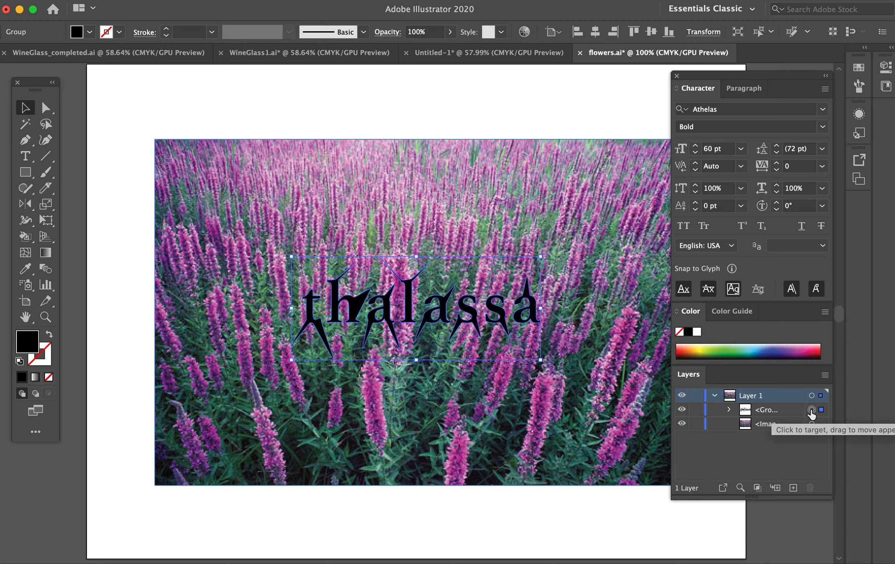
mouse_move(499, 410)
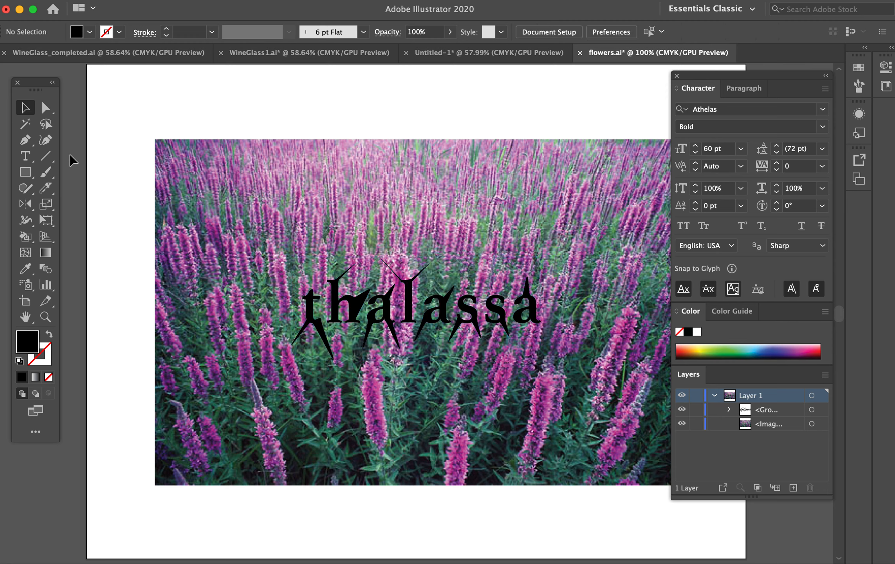
click(26, 171)
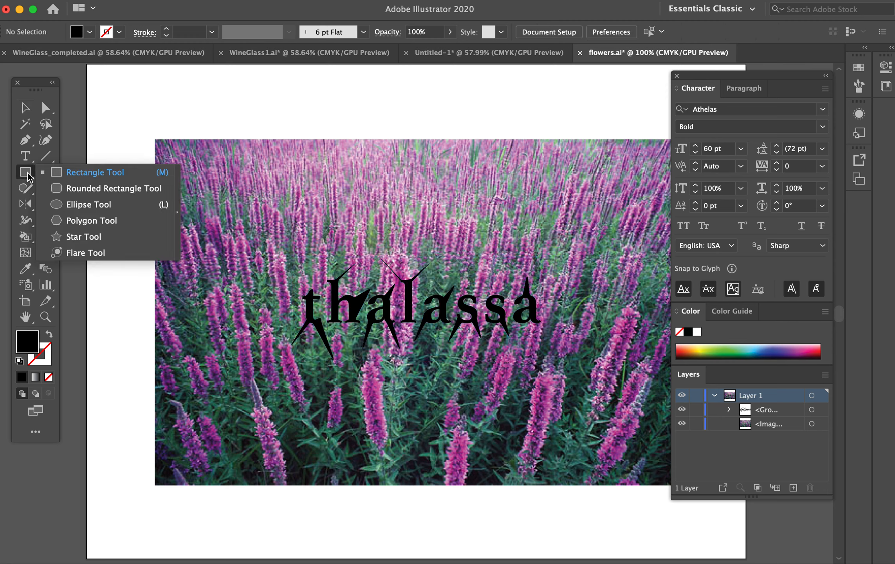
click(89, 203)
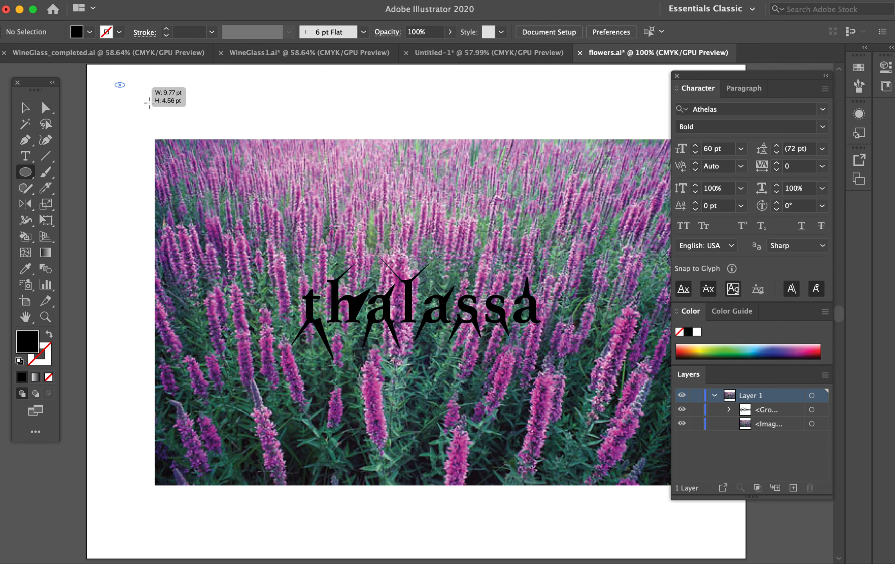
drag(117, 85, 191, 129)
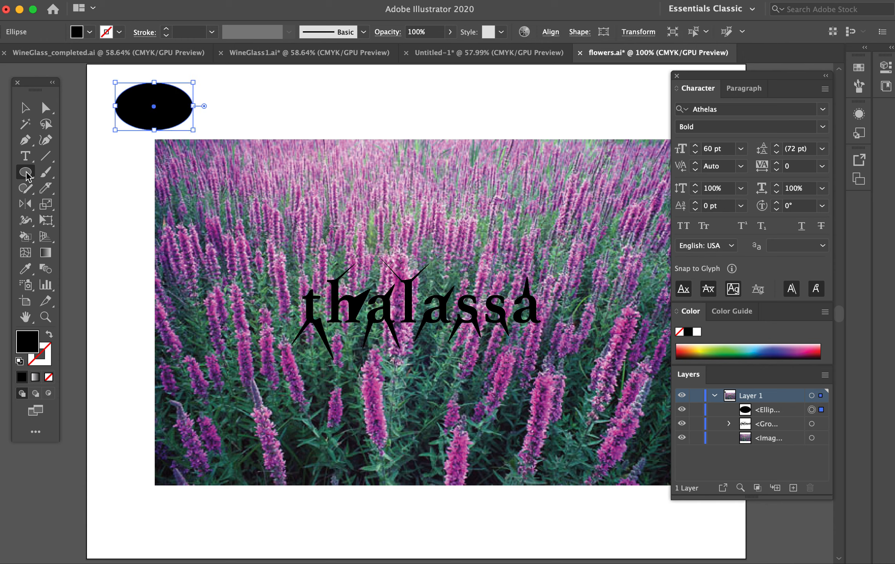
click(25, 171)
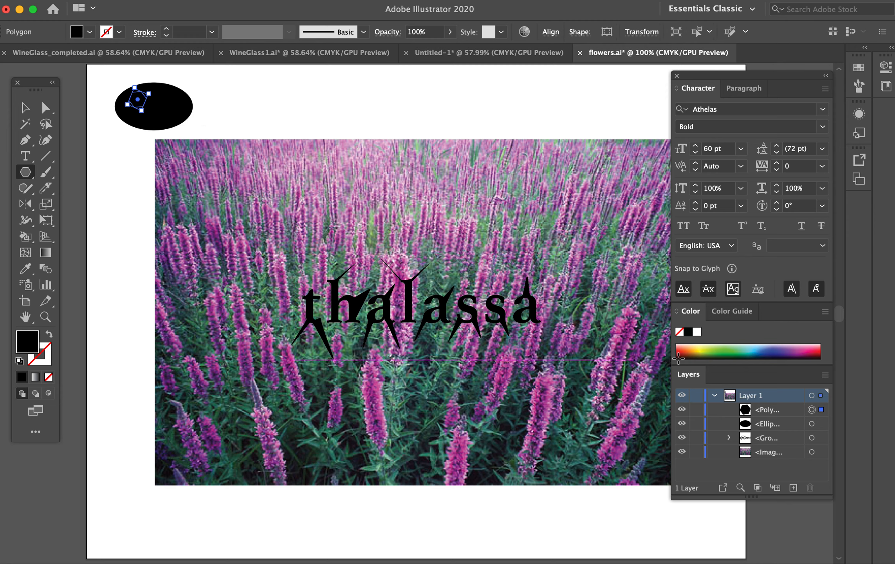
click(345, 236)
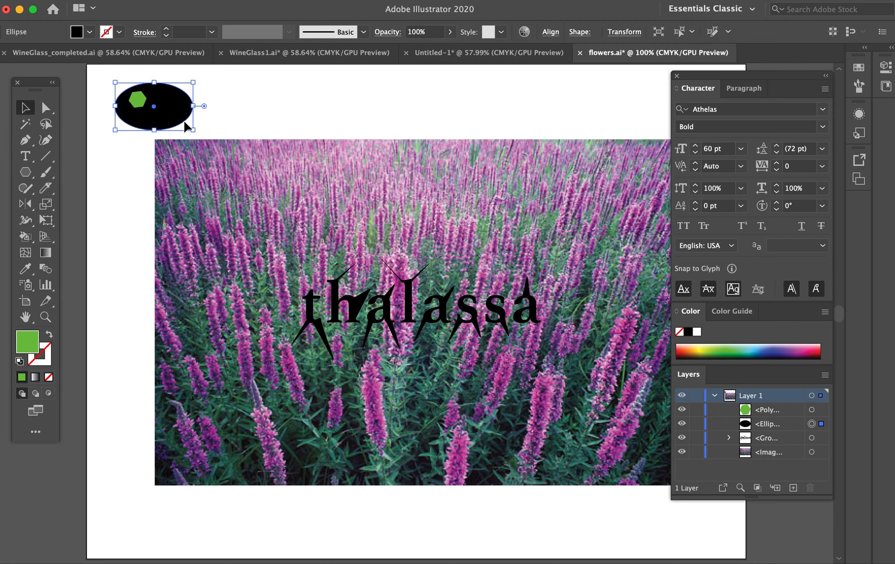
click(776, 346)
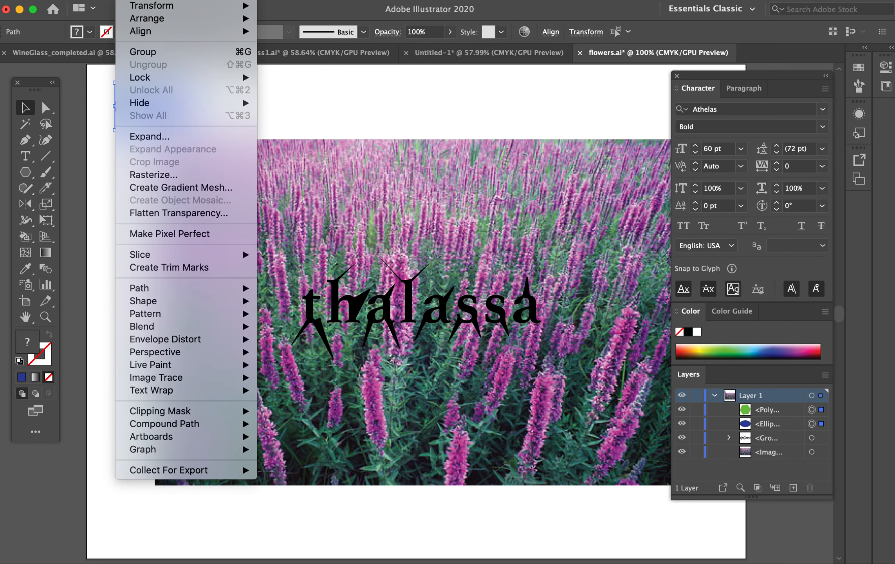
mouse_move(165, 423)
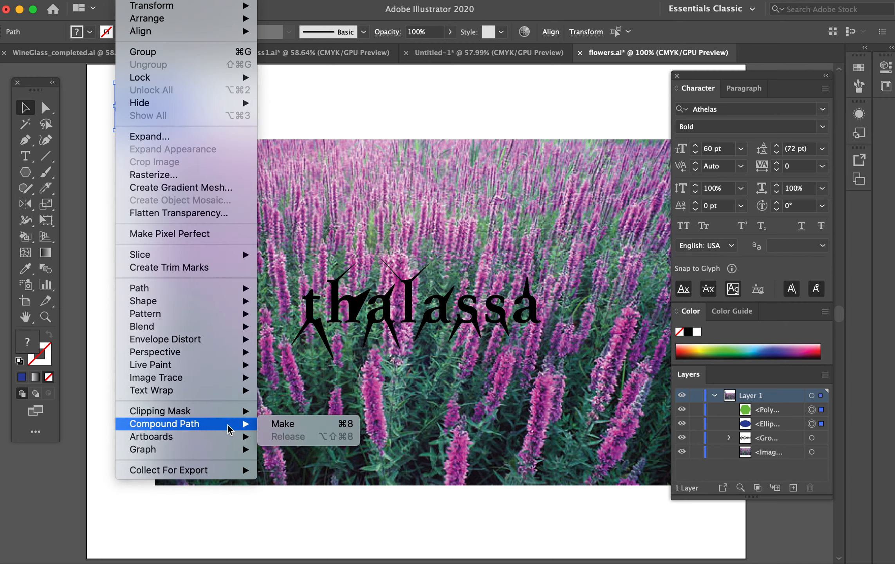
click(283, 424)
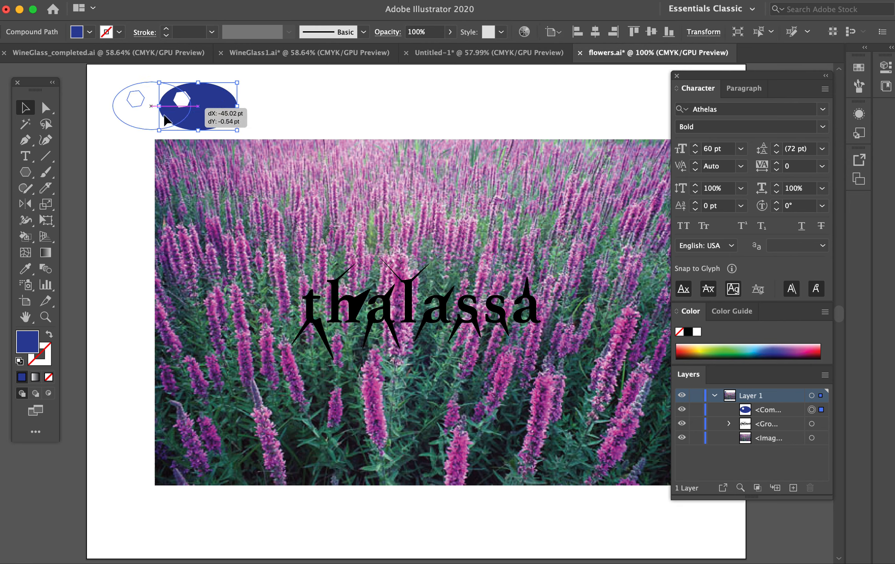
drag(180, 108, 142, 108)
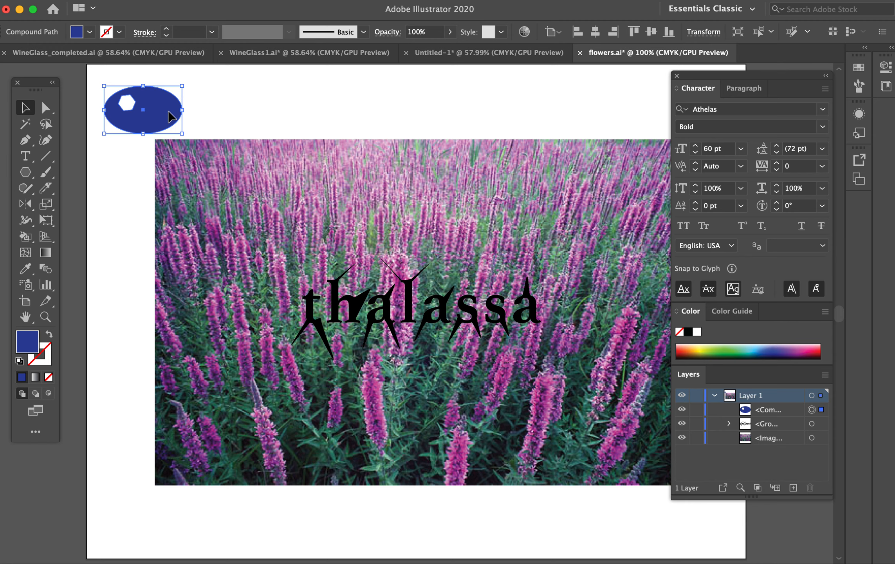
mouse_move(137, 127)
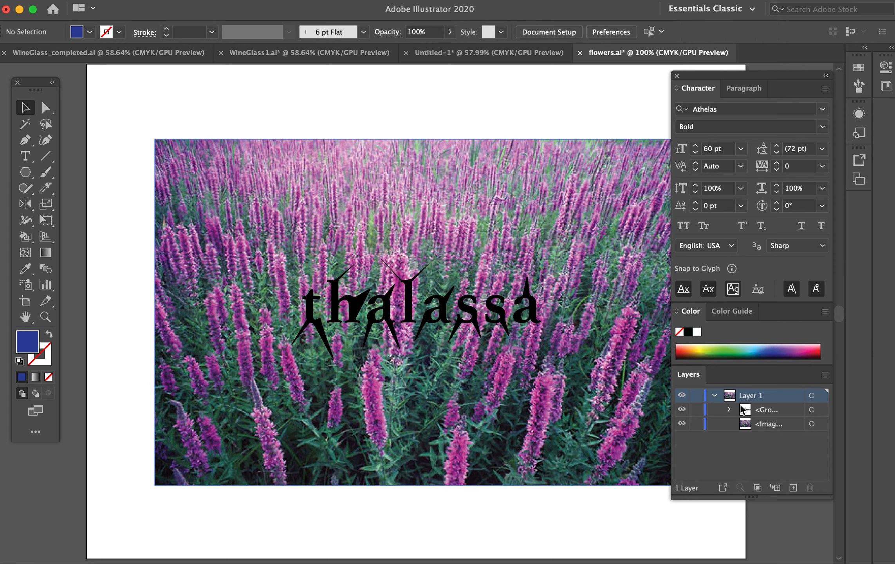
Turn the spiky lettering group into a single unfilled compound path
click(411, 306)
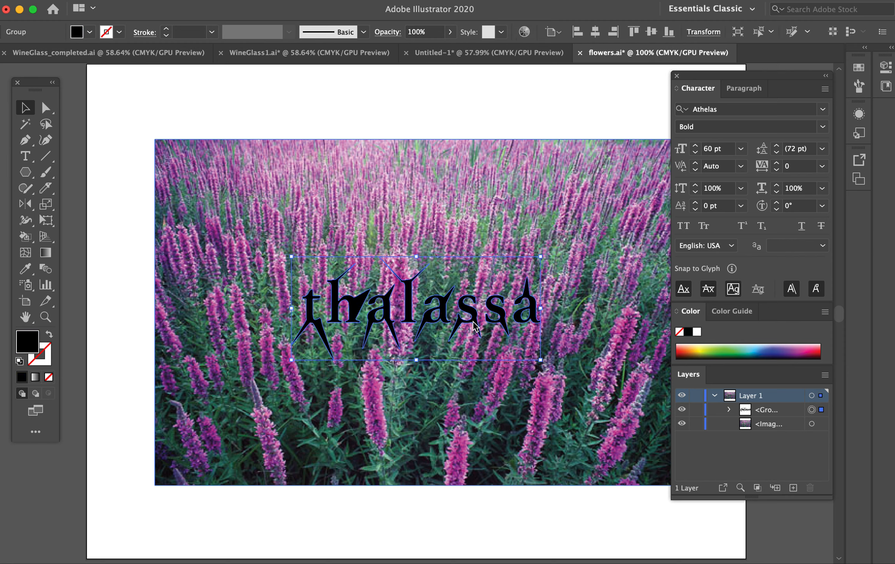
mouse_move(420, 296)
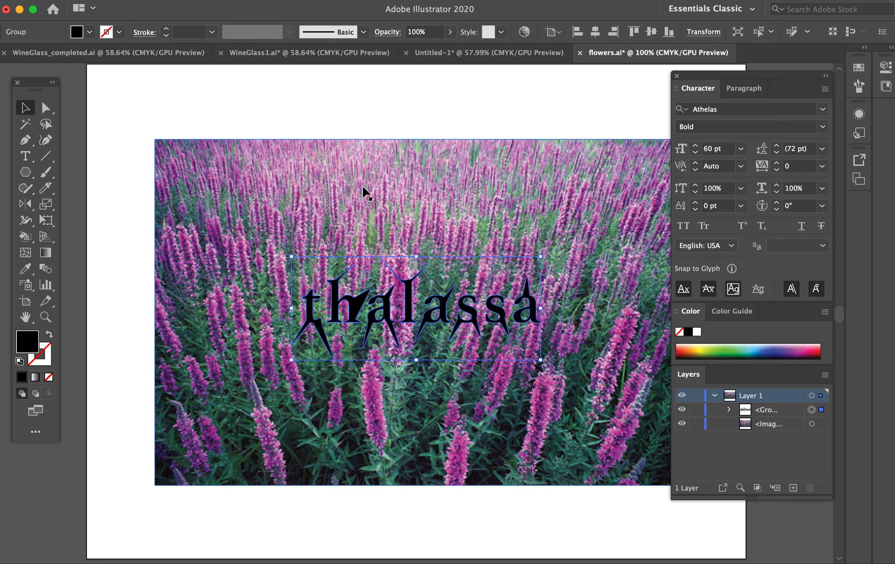
mouse_move(429, 169)
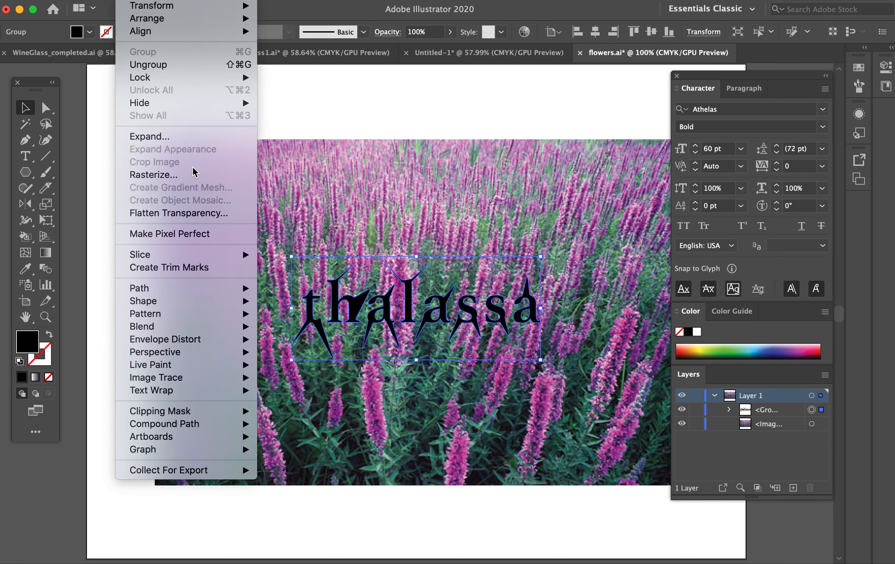
mouse_move(160, 412)
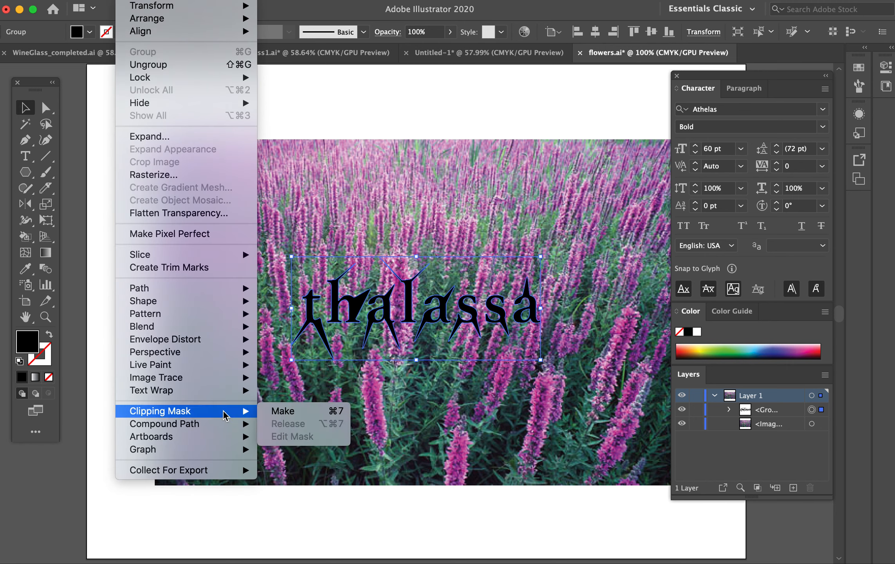
mouse_move(165, 424)
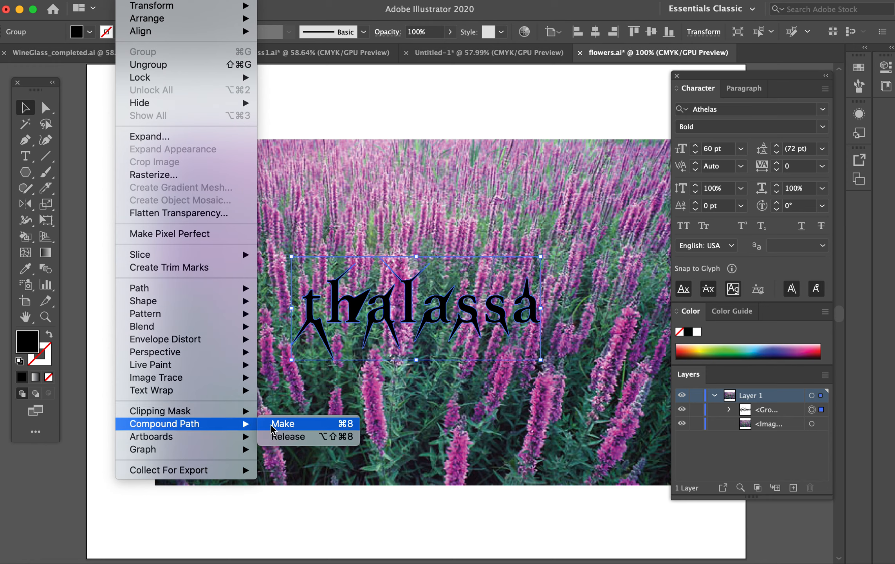
click(282, 424)
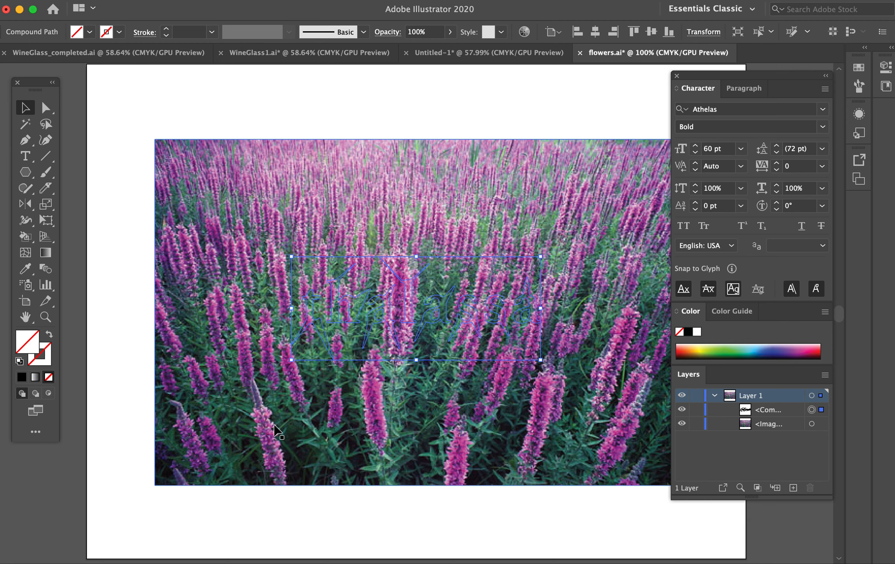
mouse_move(244, 178)
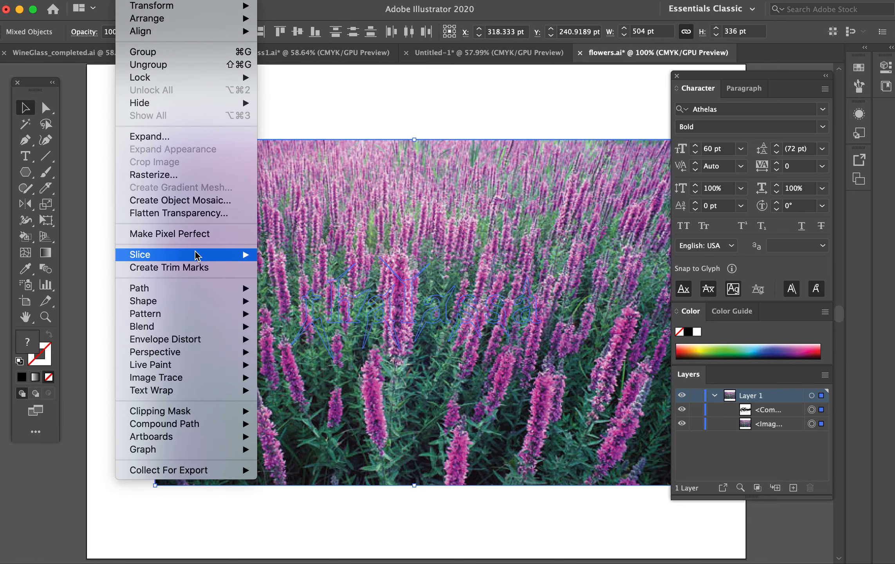
mouse_move(160, 412)
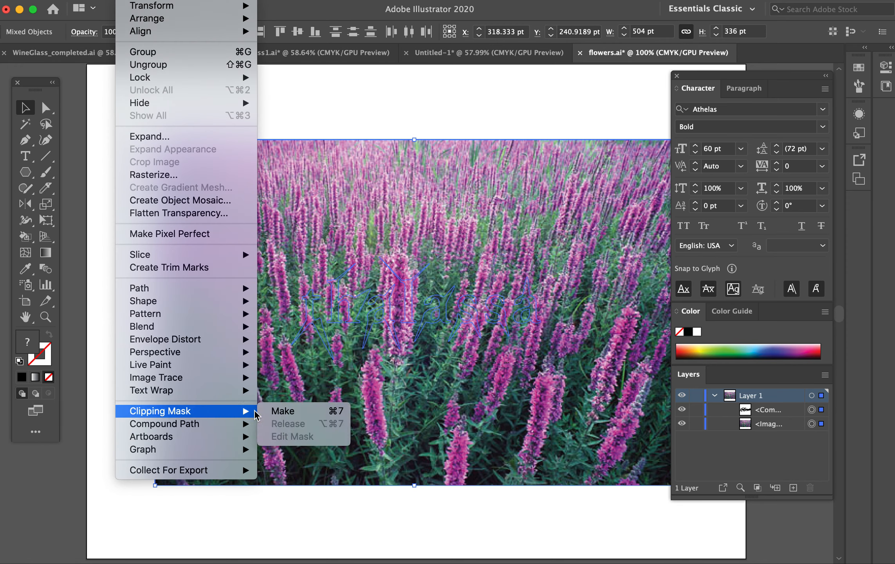
Clip the flower photo to the lettering so the image shows only inside the letters
click(282, 411)
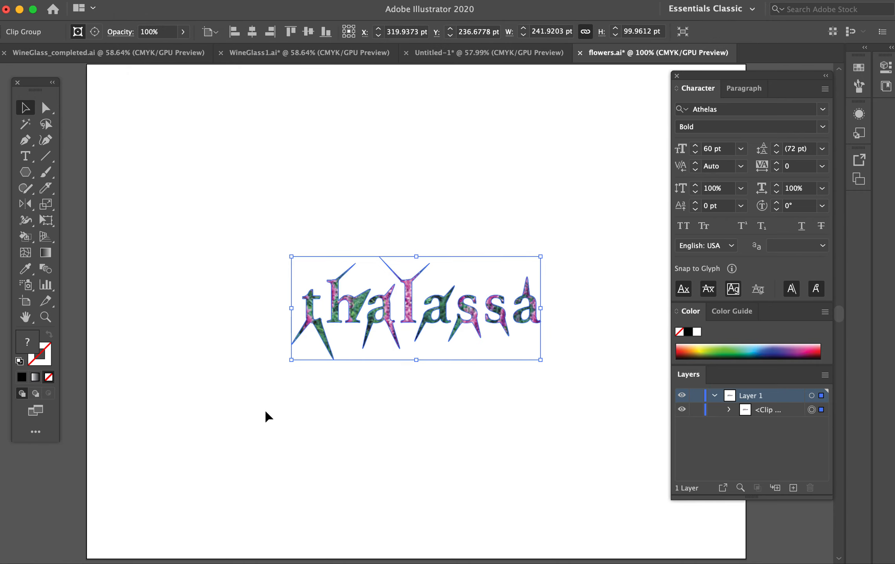